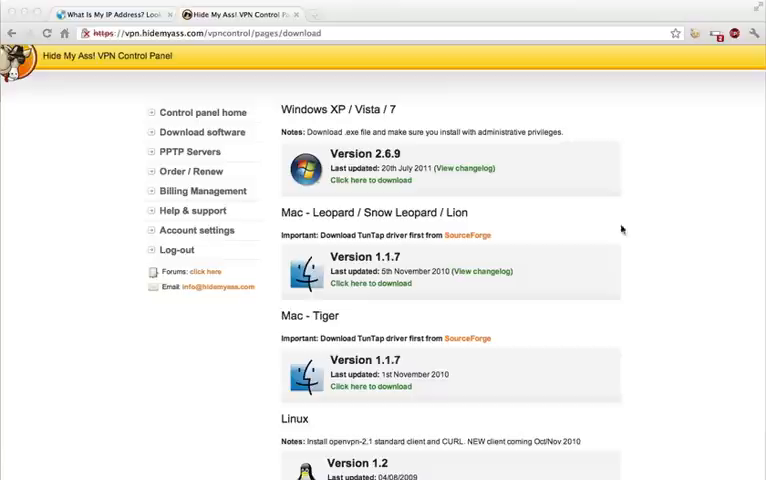
{"action": "mouse_move", "coordinate": [444, 236]}
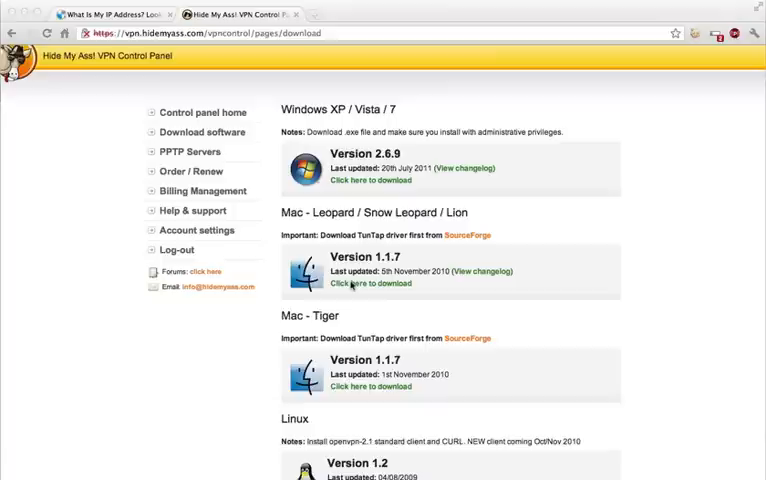
{"action": "mouse_move", "coordinate": [368, 258]}
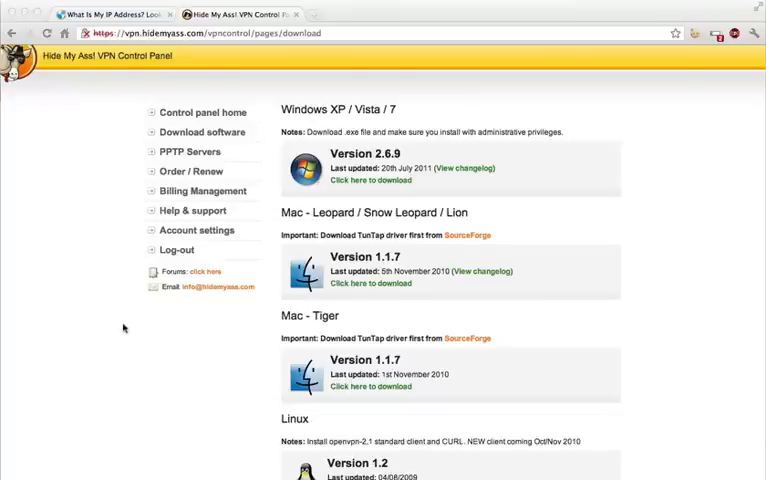
{"action": "mouse_move", "coordinate": [344, 244]}
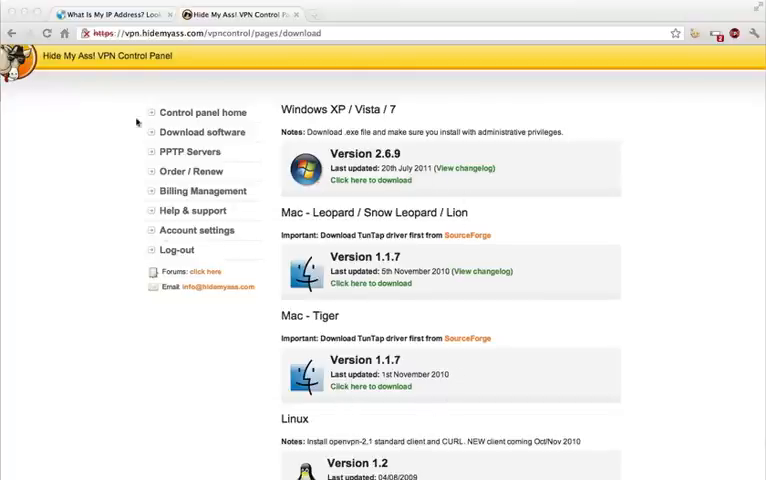
{"action": "left_click", "coordinate": [110, 14]}
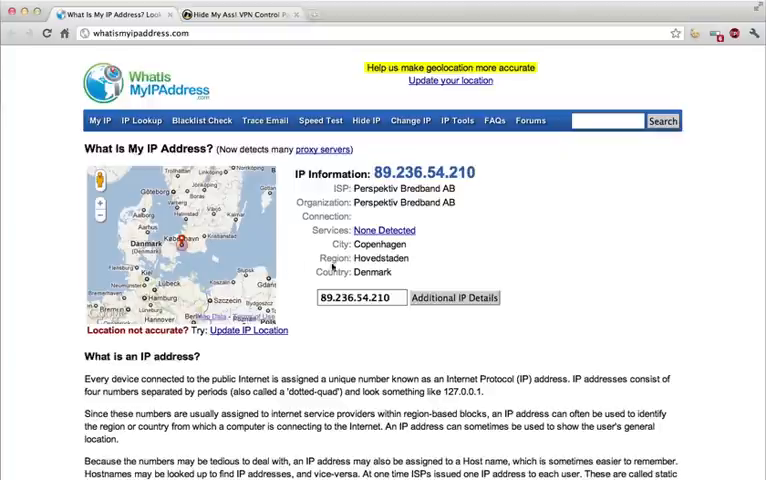
{"action": "mouse_move", "coordinate": [412, 250]}
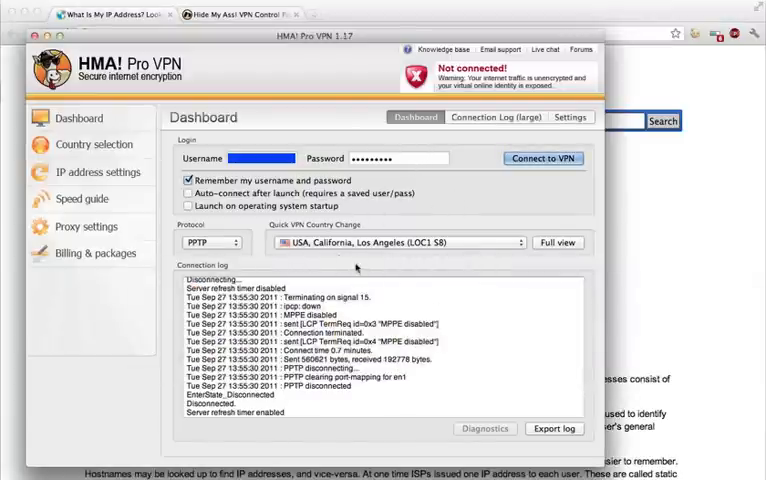
Step: Connect to the USA, California, Los Angeles server, replacing the Danish IP with a US one
{"action": "left_click", "coordinate": [544, 158]}
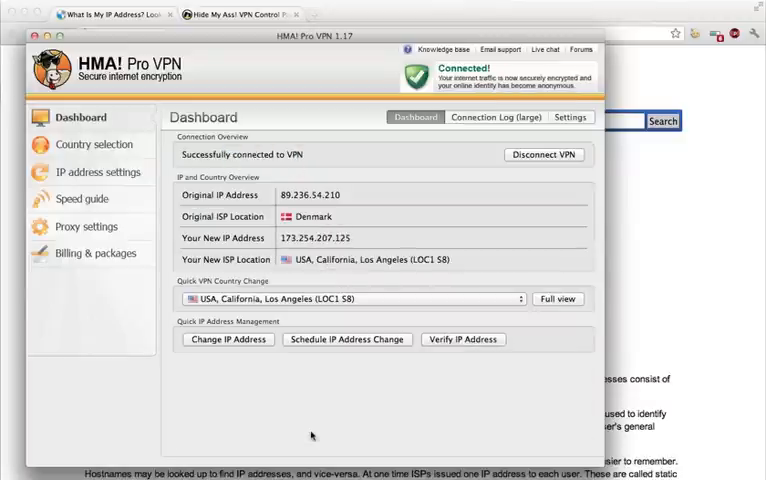
{"action": "mouse_move", "coordinate": [364, 264]}
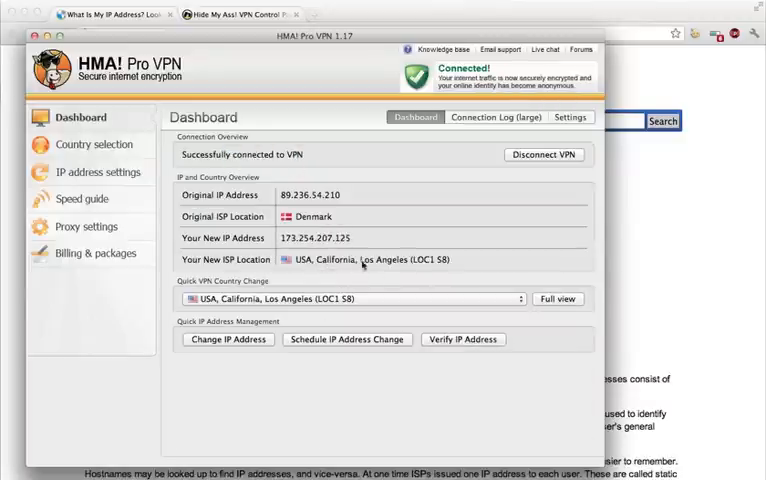